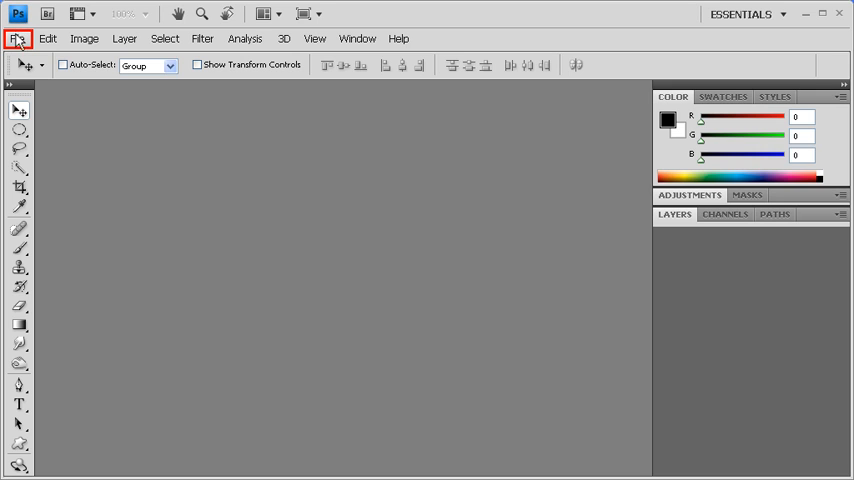
Start a new document from the File menu
left_click(14, 40)
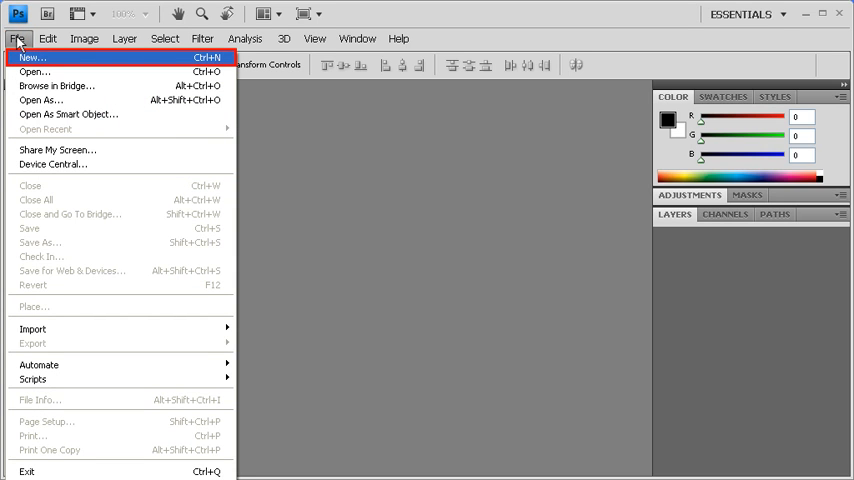
left_click(32, 64)
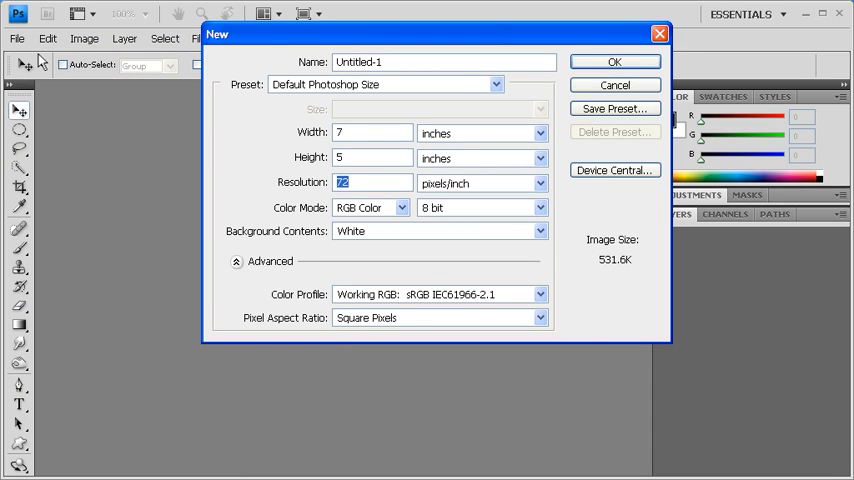
Create a 1 × 1 inch document at 300 pixels/inch with a white background
left_click(368, 132)
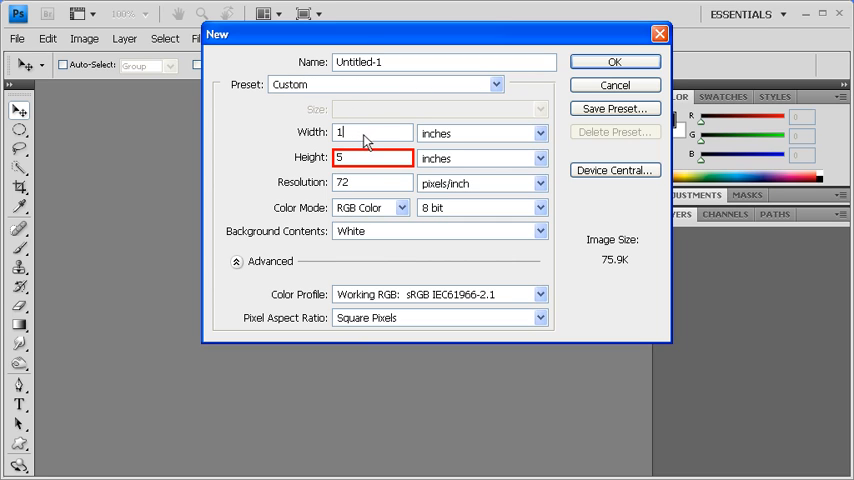
type("1")
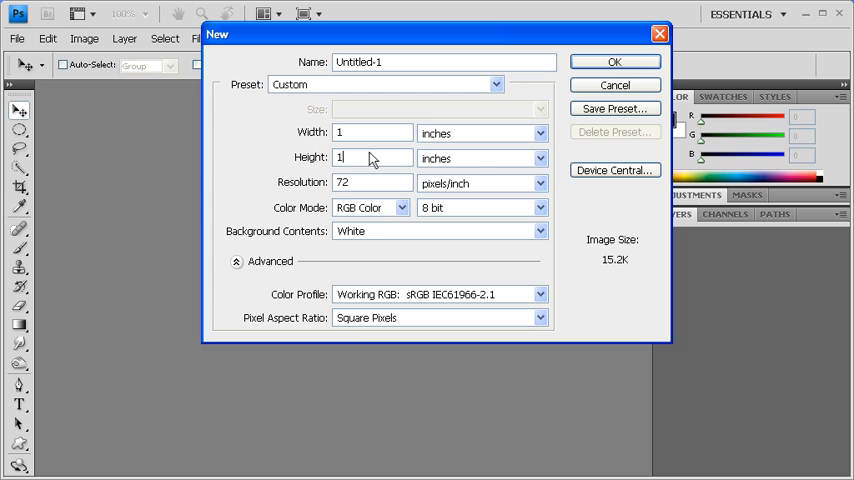
left_click(372, 184)
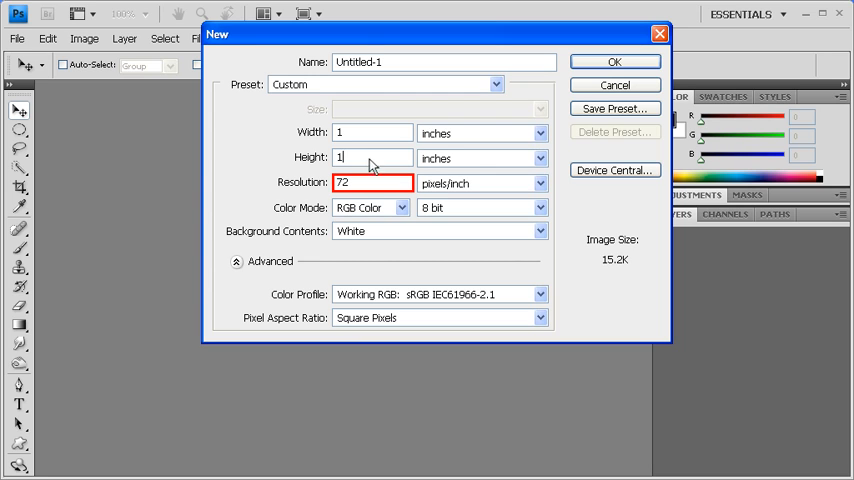
type("3")
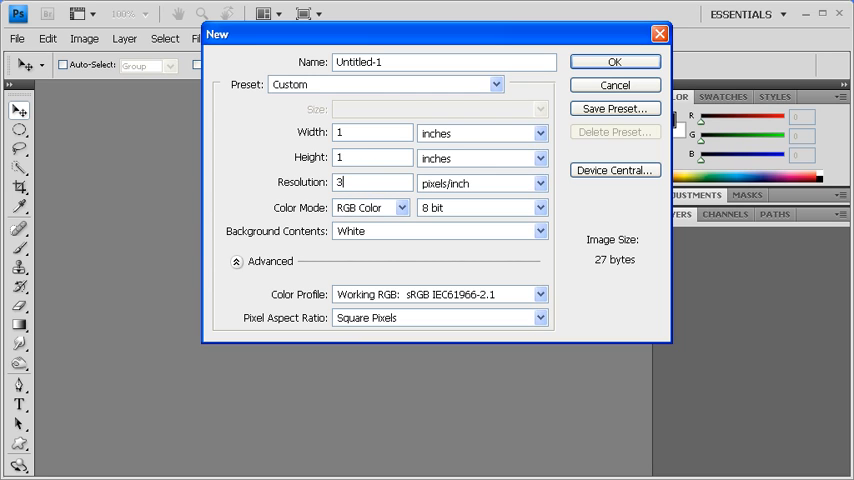
type("00")
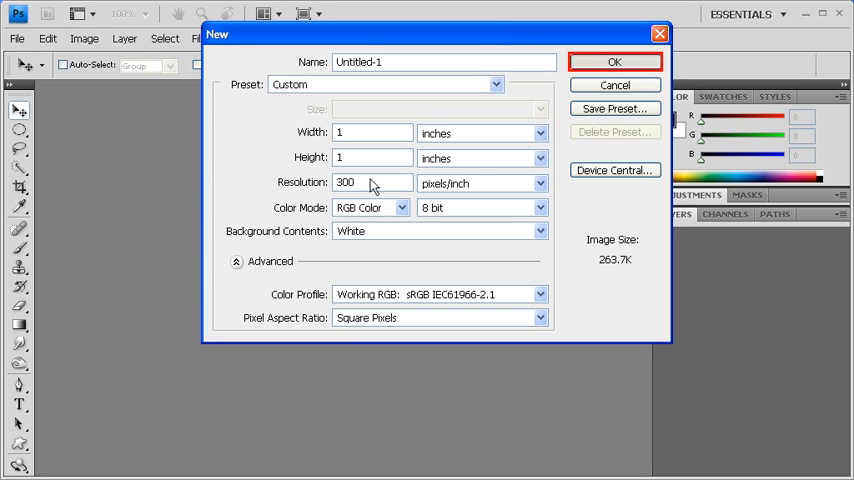
left_click(614, 60)
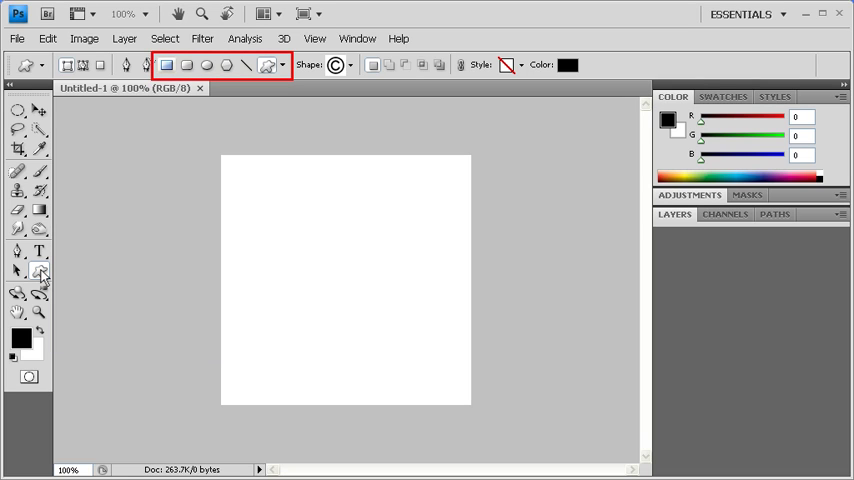
Try the basic shape tools, then settle on the Custom Shape Tool
left_click(184, 68)
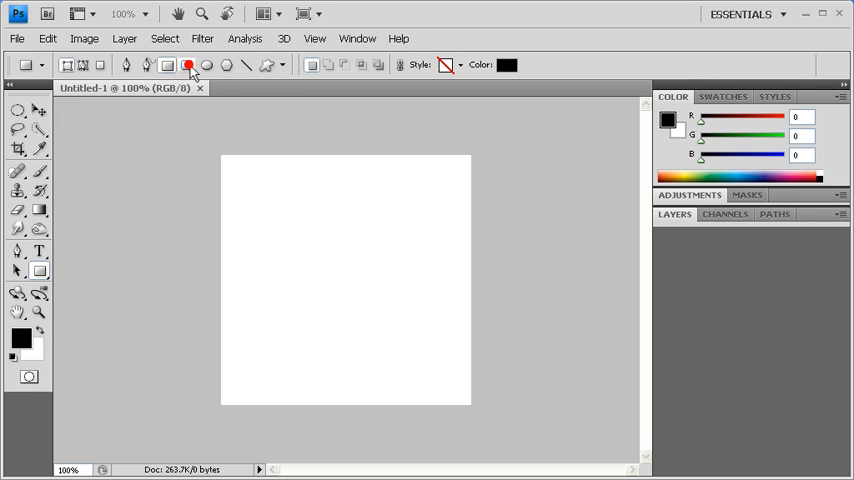
left_click(224, 64)
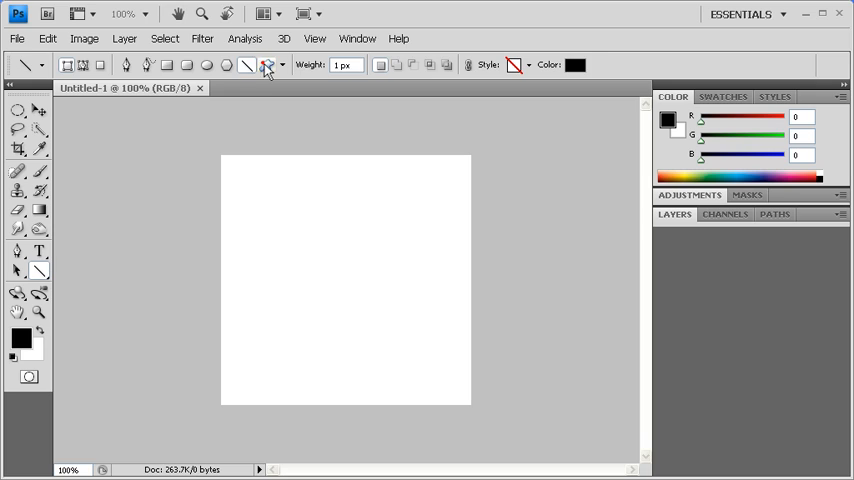
left_click(264, 68)
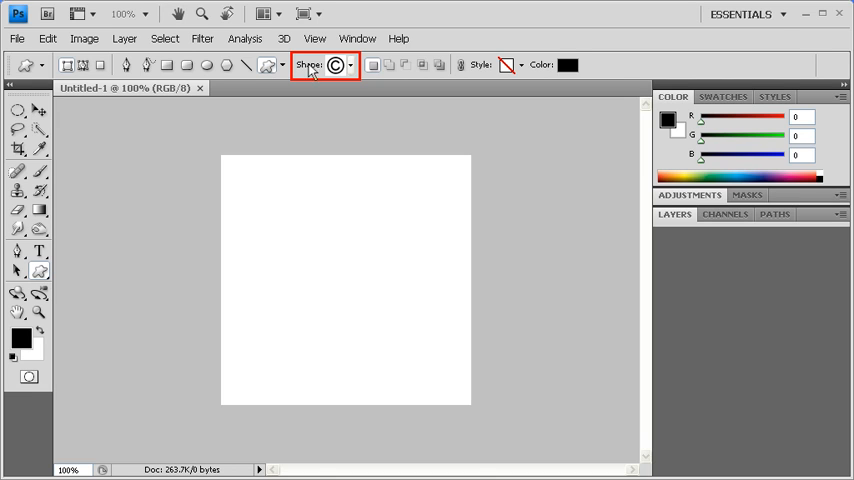
Replace the current custom shapes with the full All preset set
left_click(352, 68)
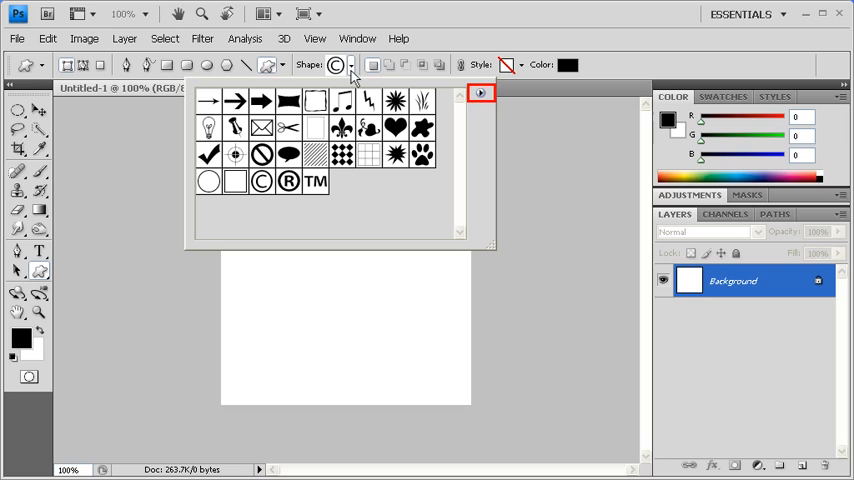
left_click(480, 94)
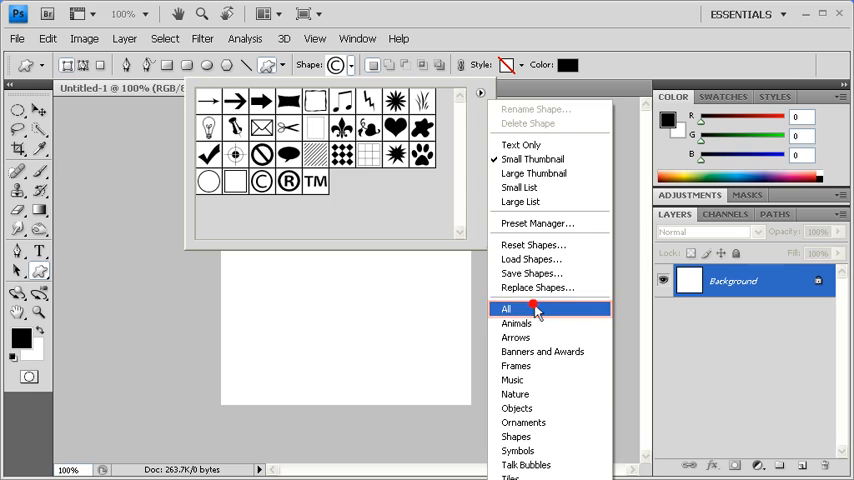
left_click(508, 308)
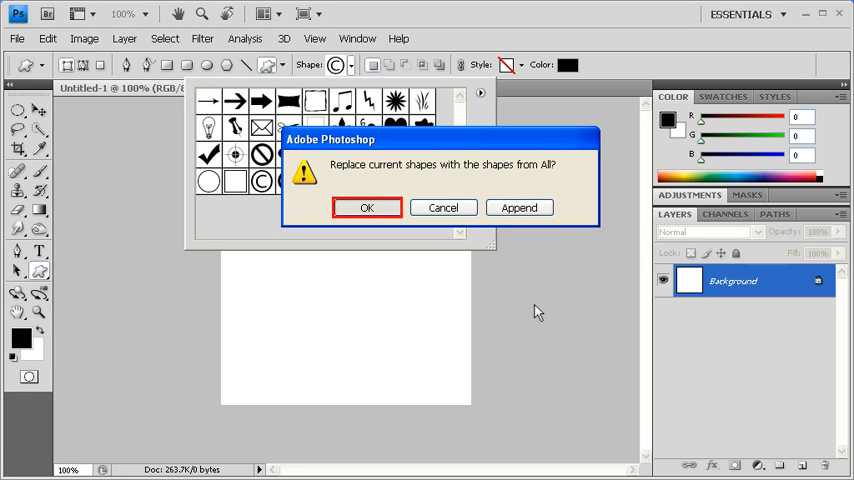
left_click(368, 208)
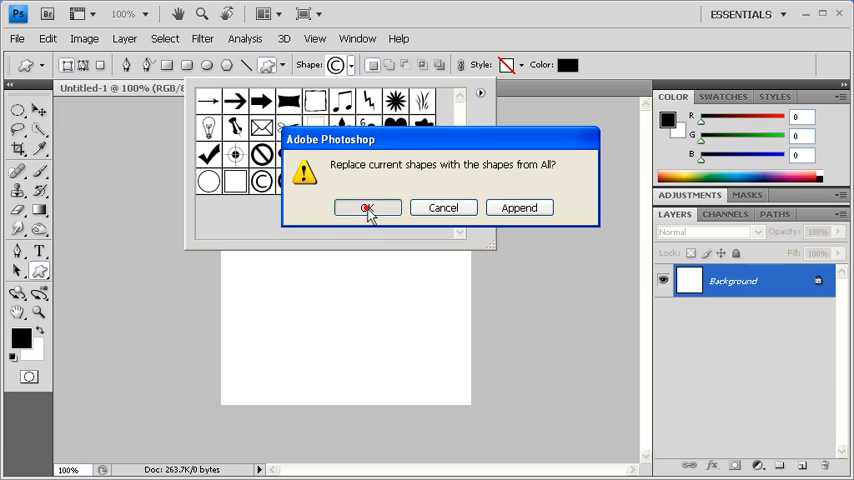
left_click(366, 208)
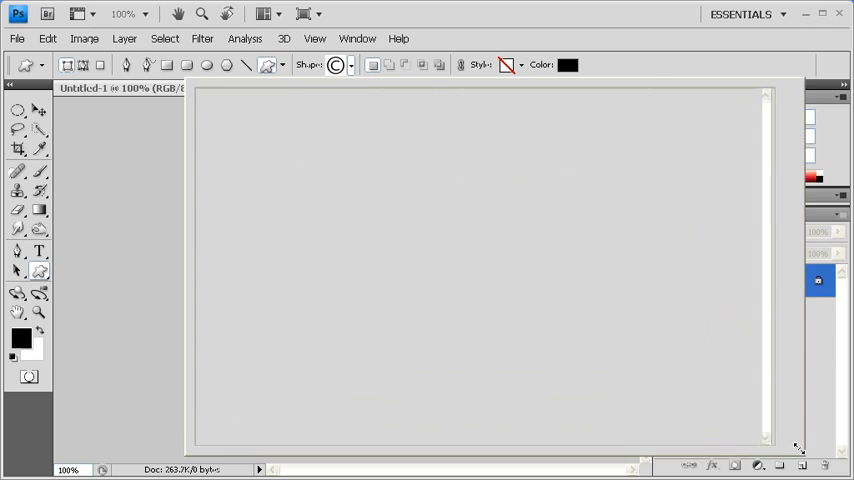
Enlarge the shape list and choose the snowflake shape
left_click(340, 68)
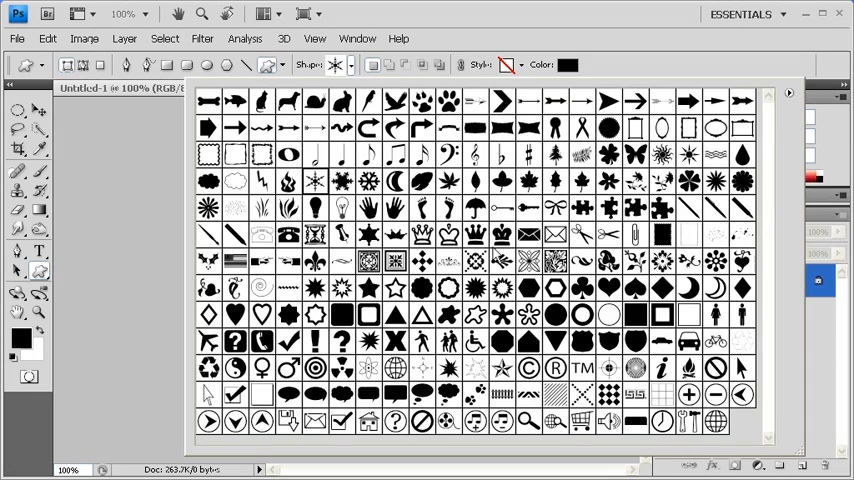
left_click(316, 182)
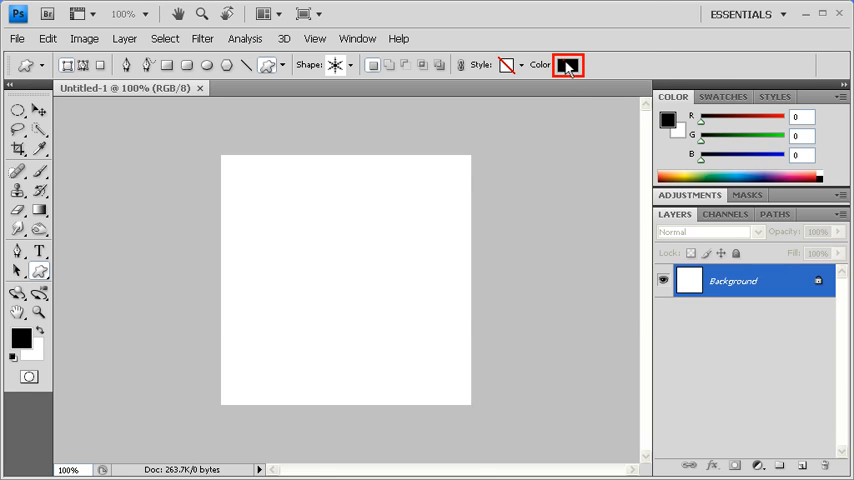
Set the shape fill colour to a fully saturated bright blue, 0600ff
left_click(570, 64)
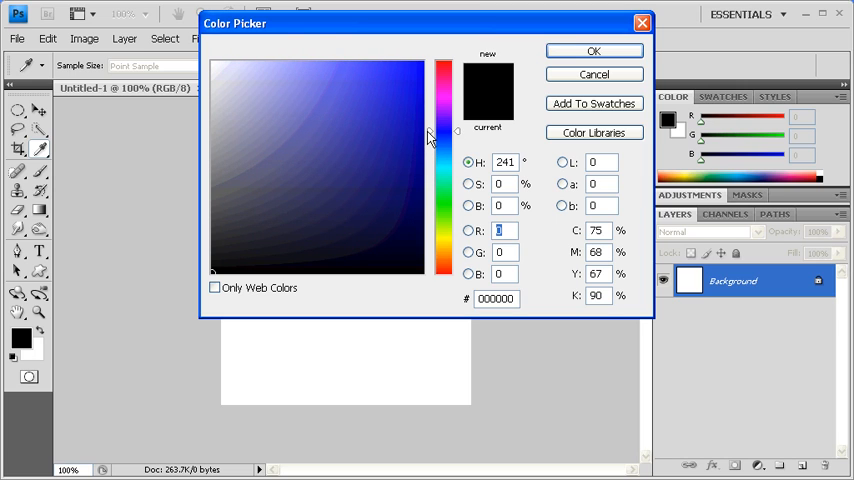
left_click(412, 88)
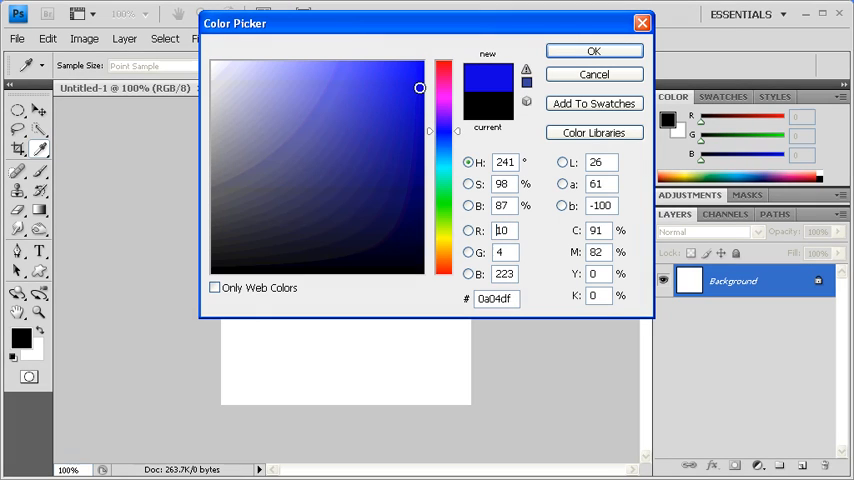
left_click_drag(420, 88, 420, 62)
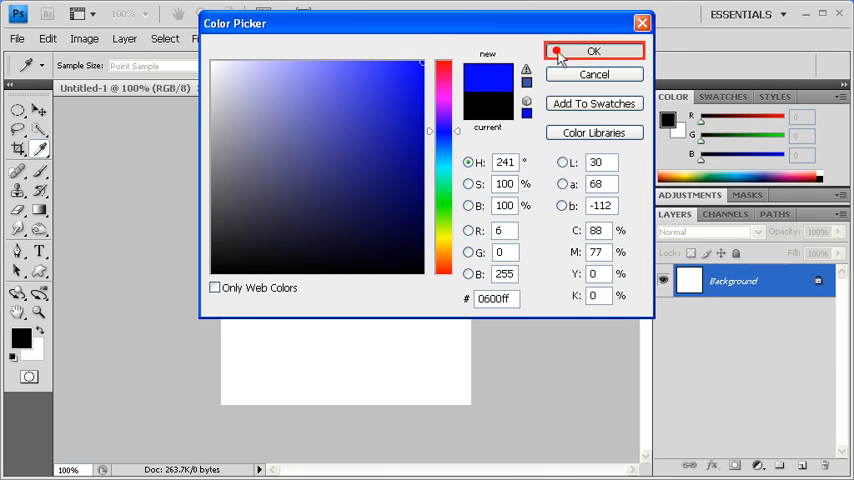
left_click(596, 48)
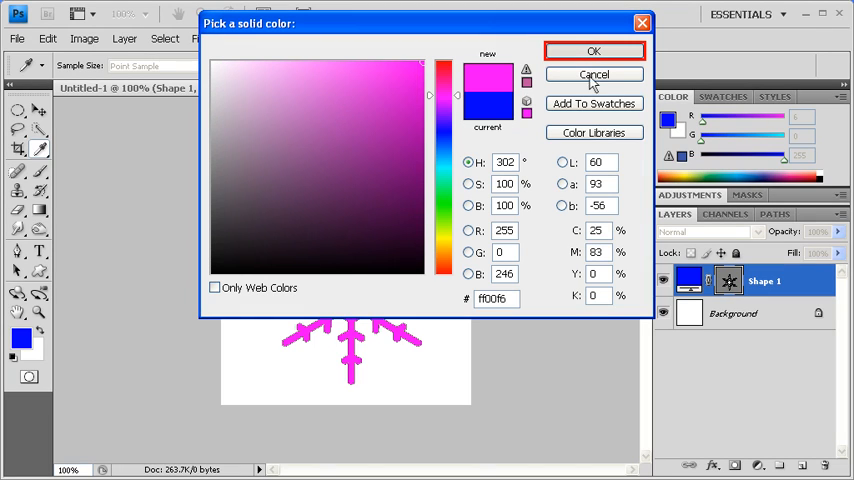
Confirm magenta ff00f6 as the snowflake layer's fill colour
left_click(592, 50)
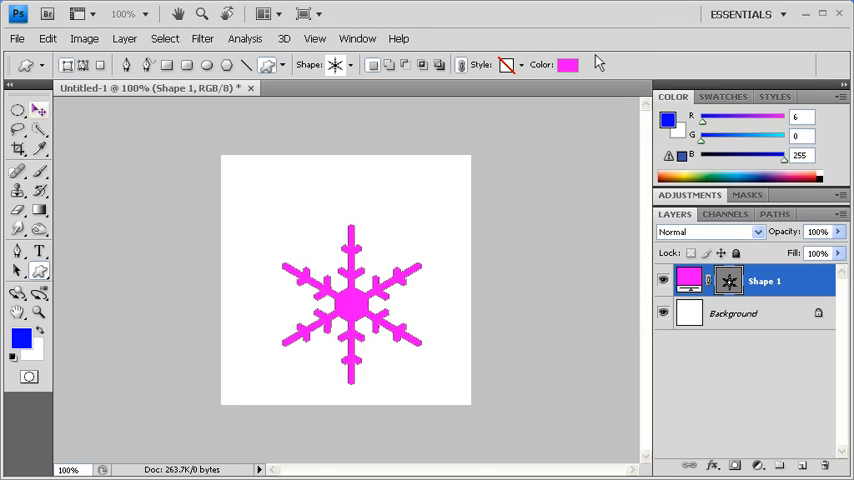
Switch to the Move Tool to finish shape drawing
left_click(16, 112)
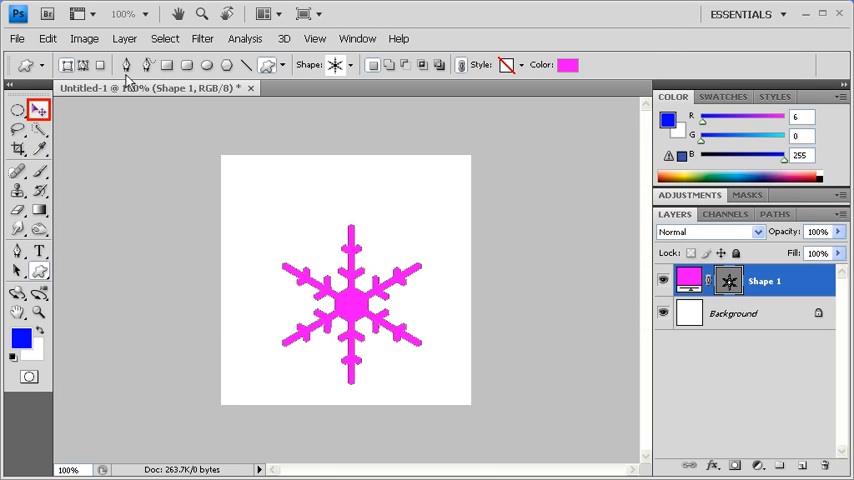